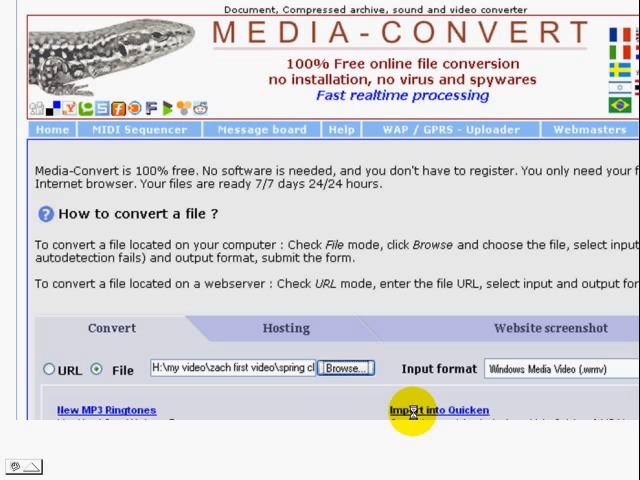
Step: Convert the WMV video to PLAYSTATION (PSP MP4 Video) format so the download link appears
{"action": "scroll", "scroll_direction": "down", "scroll_amount": 3}
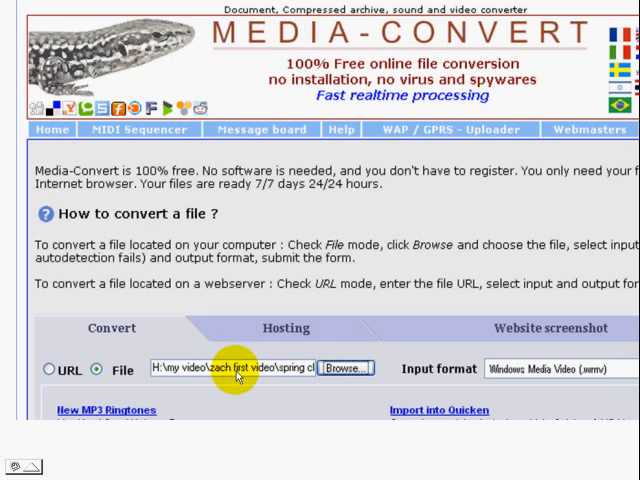
{"action": "mouse_move", "coordinate": [536, 370]}
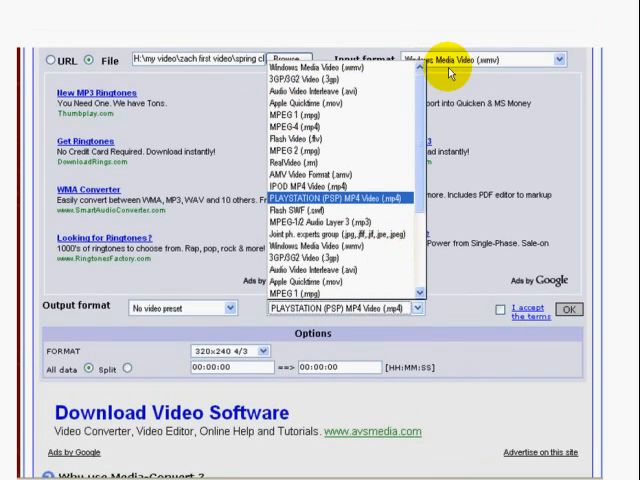
{"action": "mouse_move", "coordinate": [552, 60]}
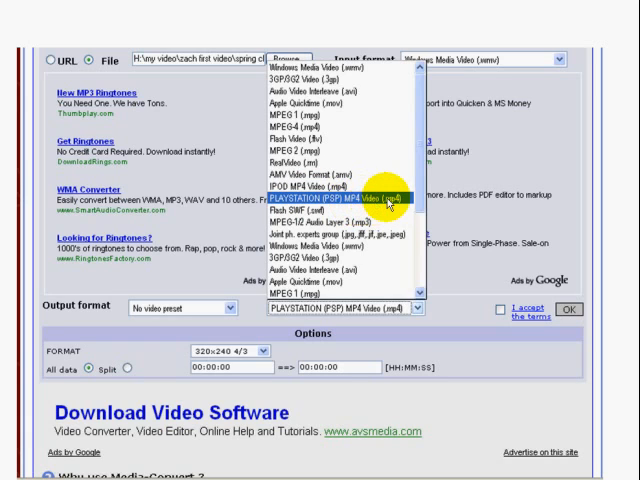
{"action": "mouse_move", "coordinate": [504, 312]}
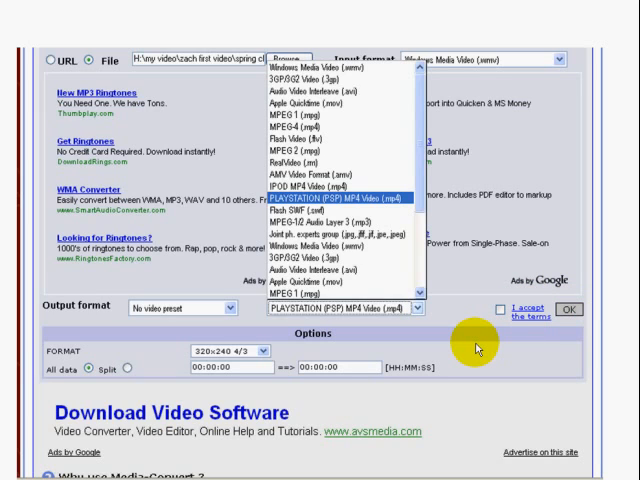
{"action": "left_click", "coordinate": [570, 310]}
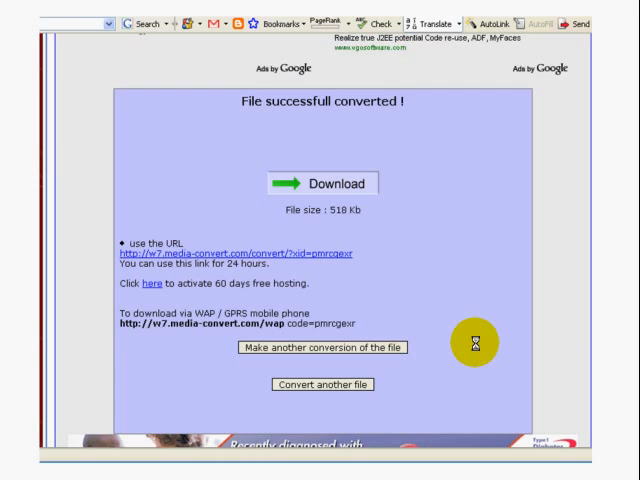
{"action": "mouse_move", "coordinate": [258, 110]}
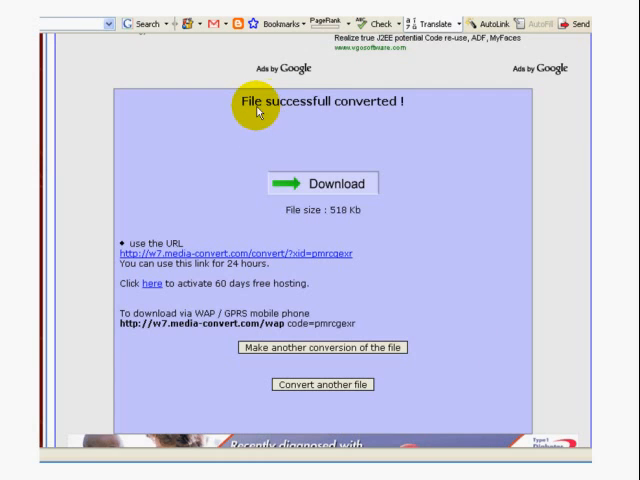
{"action": "mouse_move", "coordinate": [360, 110]}
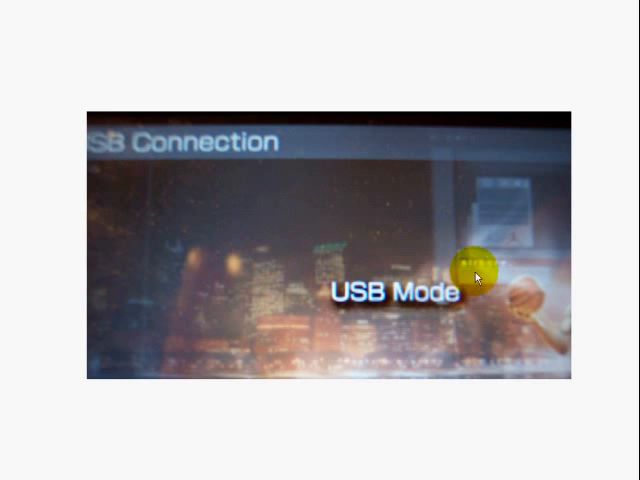
{"action": "mouse_move", "coordinate": [420, 328]}
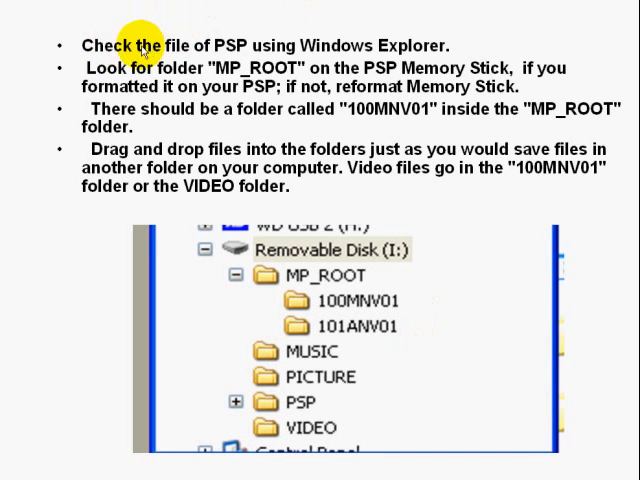
{"action": "mouse_move", "coordinate": [318, 68]}
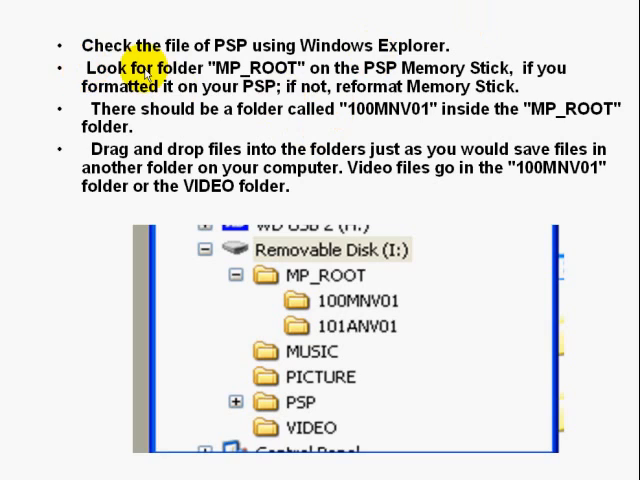
{"action": "mouse_move", "coordinate": [296, 248]}
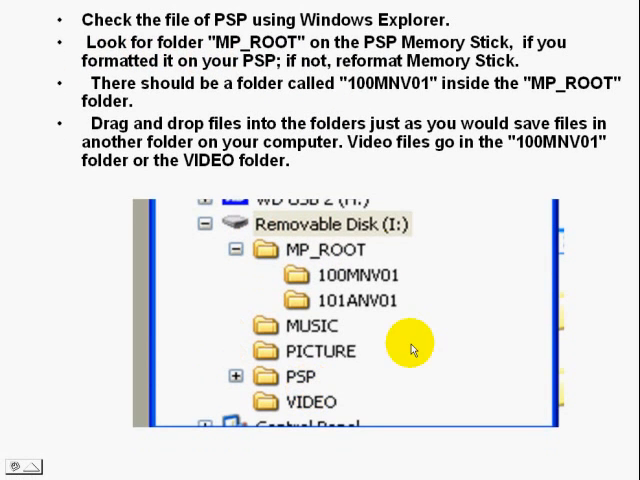
{"action": "mouse_move", "coordinate": [248, 176]}
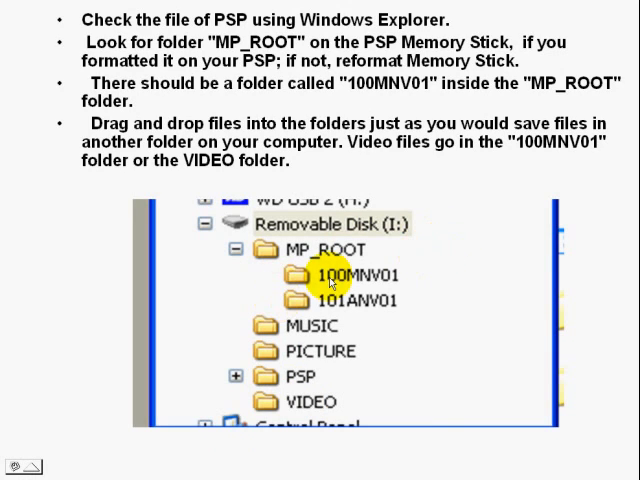
{"action": "mouse_move", "coordinate": [420, 296]}
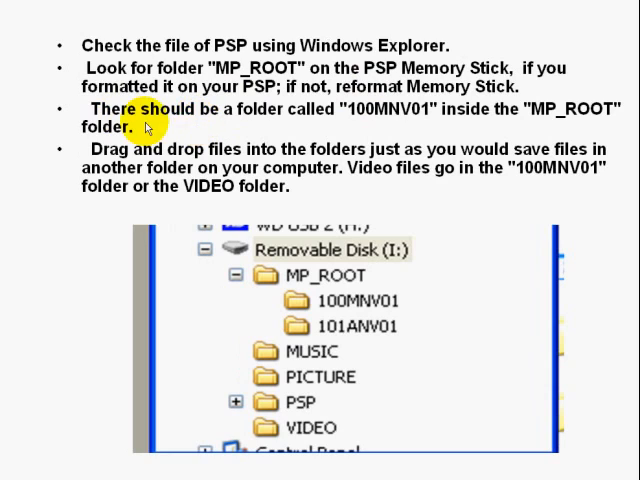
{"action": "mouse_move", "coordinate": [344, 120]}
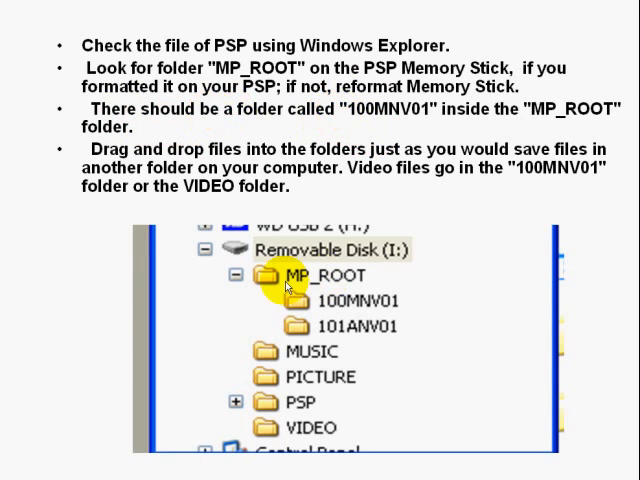
{"action": "mouse_move", "coordinate": [398, 320]}
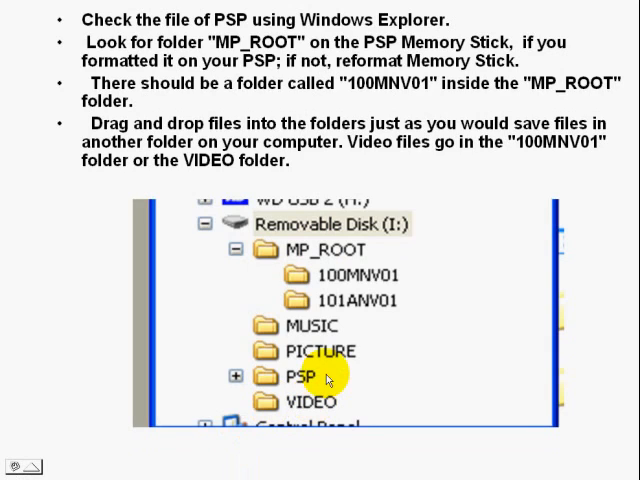
{"action": "mouse_move", "coordinate": [444, 324]}
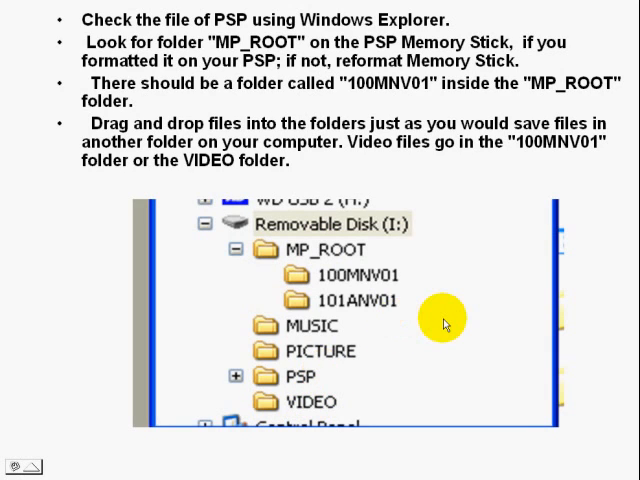
{"action": "mouse_move", "coordinate": [444, 318]}
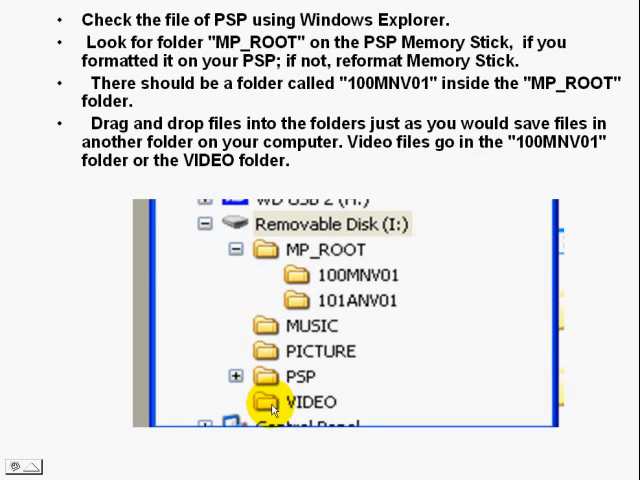
{"action": "mouse_move", "coordinate": [270, 408]}
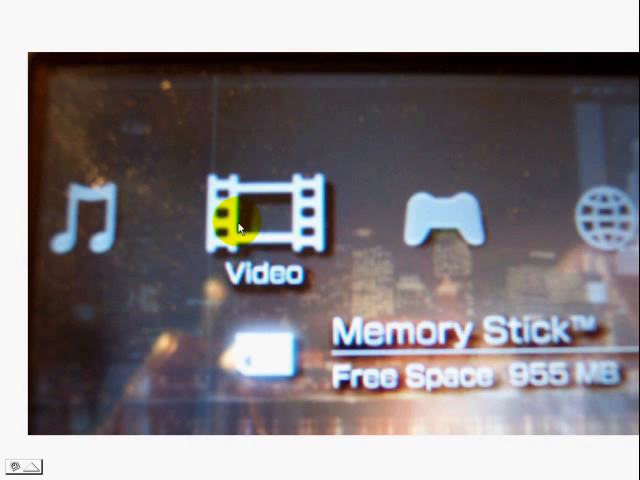
{"action": "mouse_move", "coordinate": [316, 352]}
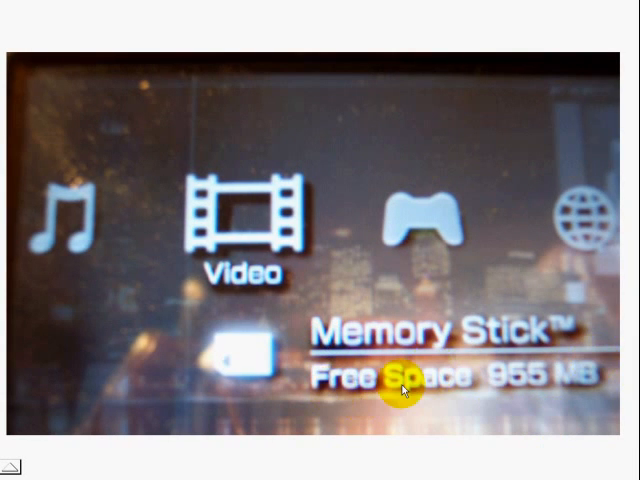
{"action": "mouse_move", "coordinate": [450, 384]}
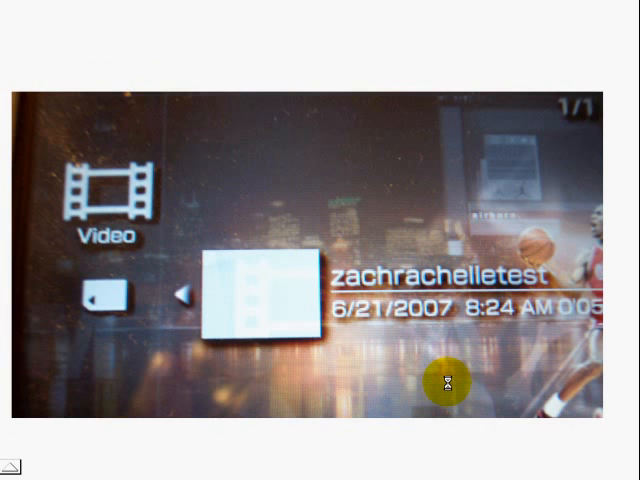
{"action": "mouse_move", "coordinate": [538, 240]}
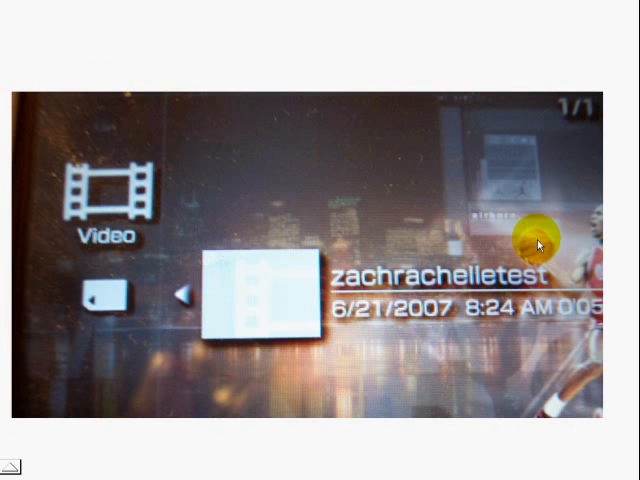
{"action": "mouse_move", "coordinate": [176, 290]}
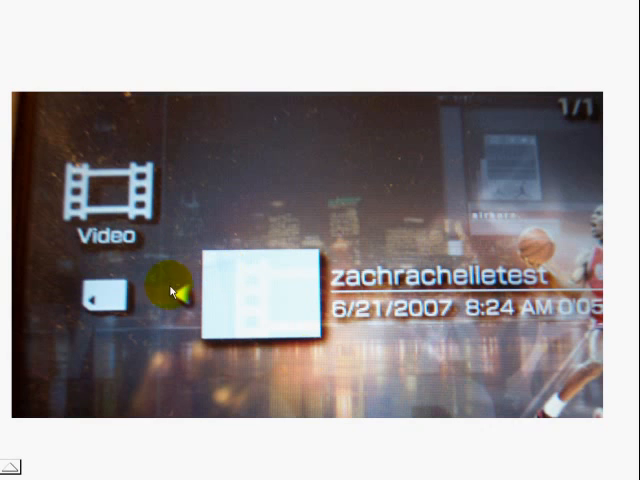
{"action": "mouse_move", "coordinate": [598, 268]}
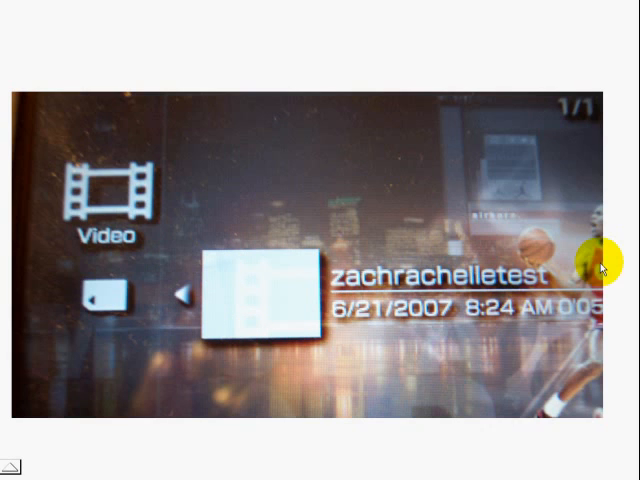